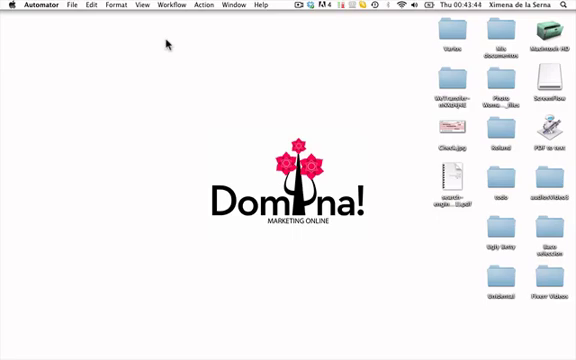
mouse_move(360, 104)
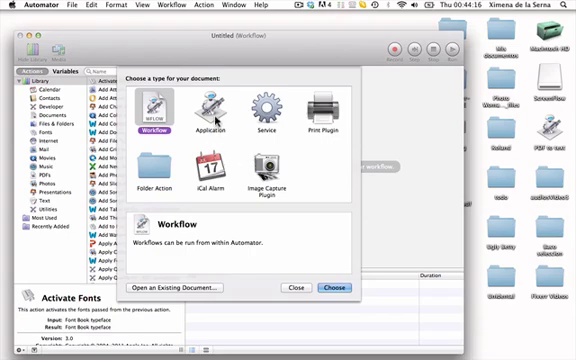
- Create a new Application document from the template chooser
click(212, 108)
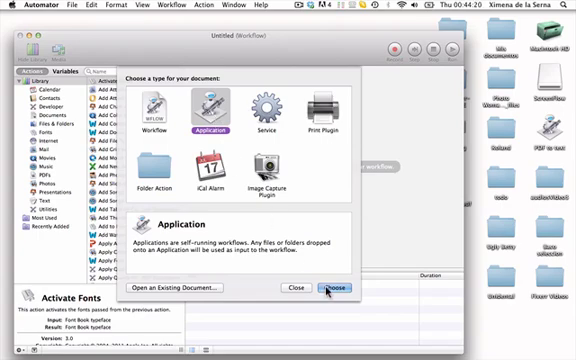
click(340, 288)
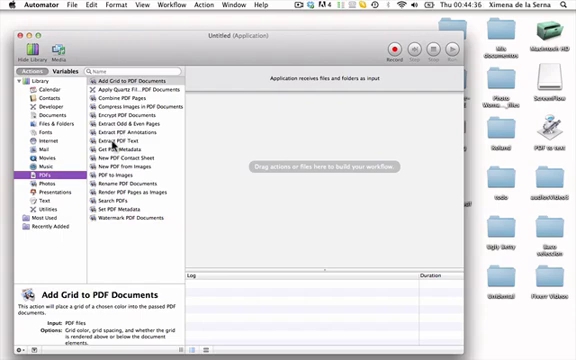
- Add the Extract PDF Text action from the PDFs library and set its output to Rich Text
click(130, 134)
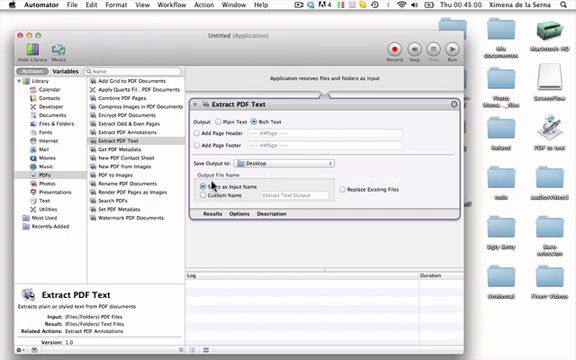
click(204, 188)
text(PDF to Word App)
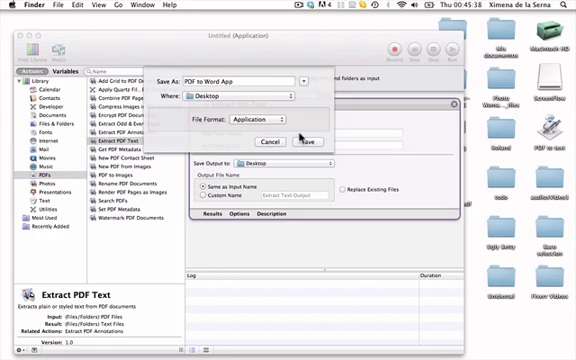
- Save the workflow to the Desktop as an Application named 'PDF en Word App'
click(268, 140)
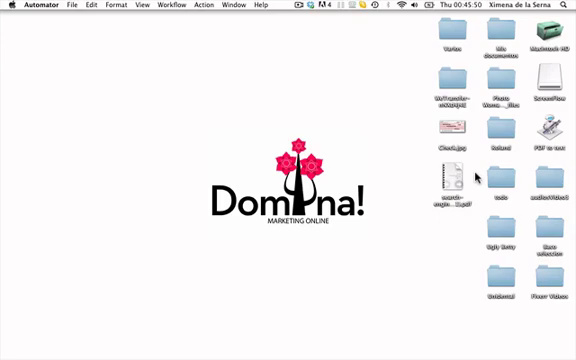
mouse_move(460, 184)
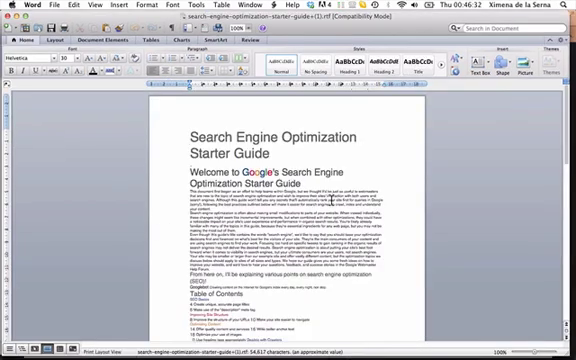
scroll(down, 3)
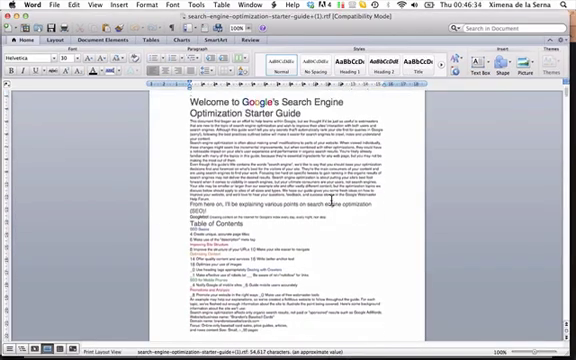
scroll(down, 3)
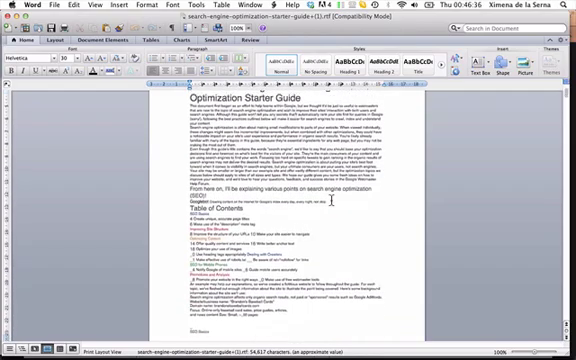
scroll(down, 3)
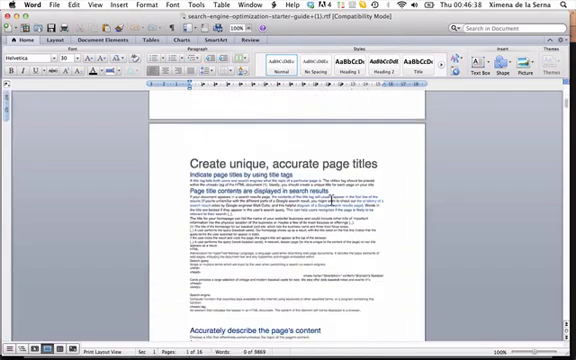
scroll(down, 3)
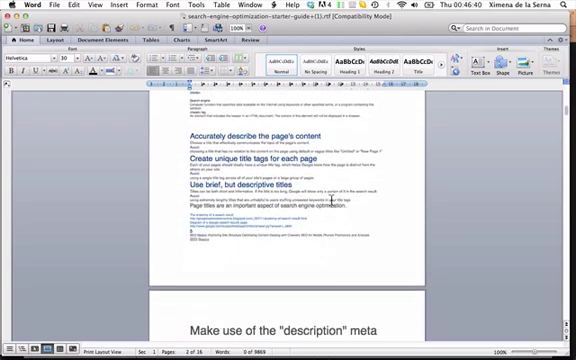
scroll(down, 3)
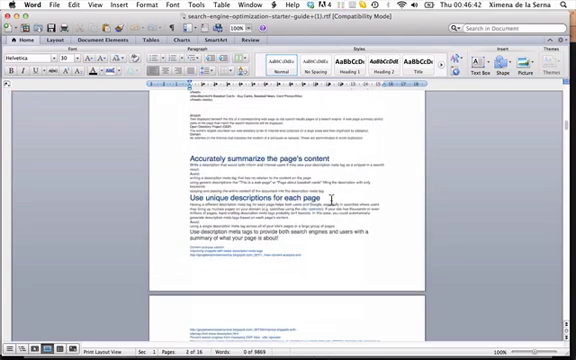
scroll(down, 3)
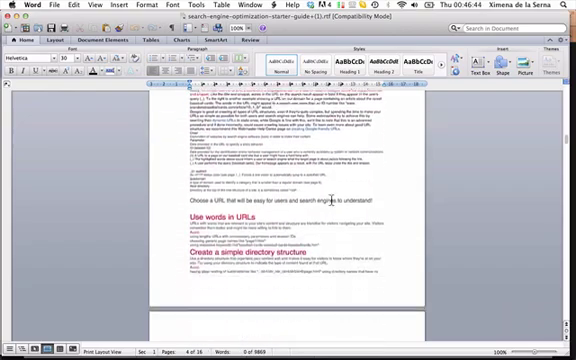
scroll(down, 3)
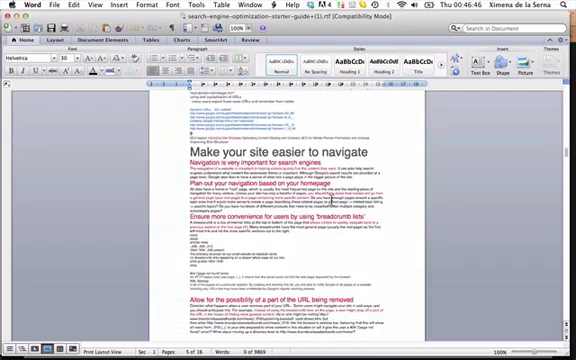
scroll(down, 3)
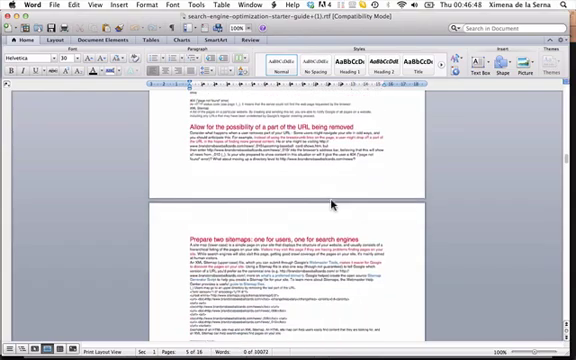
scroll(up, 3)
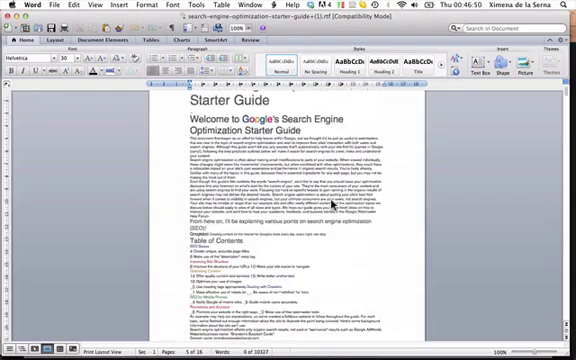